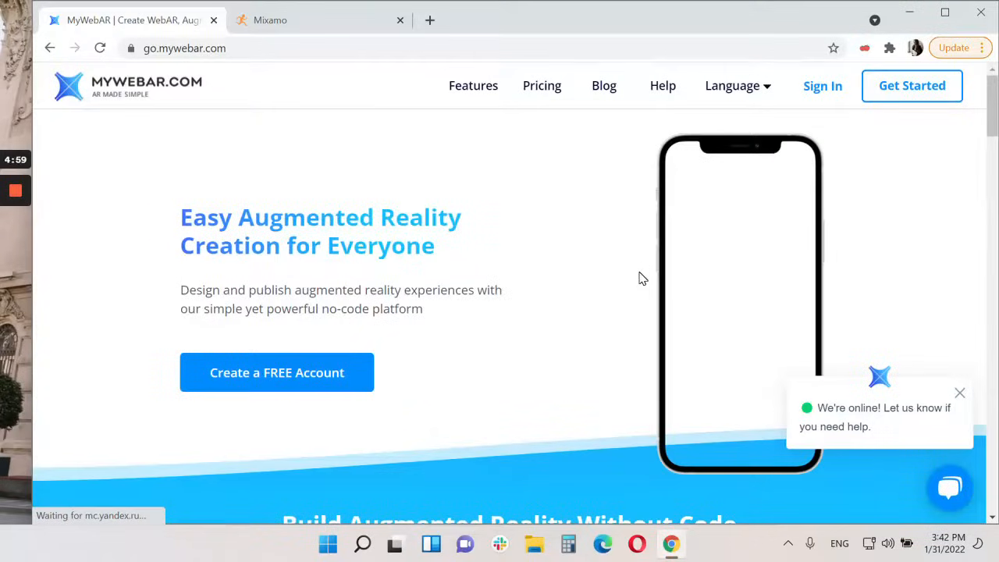
mouse_move(578, 216)
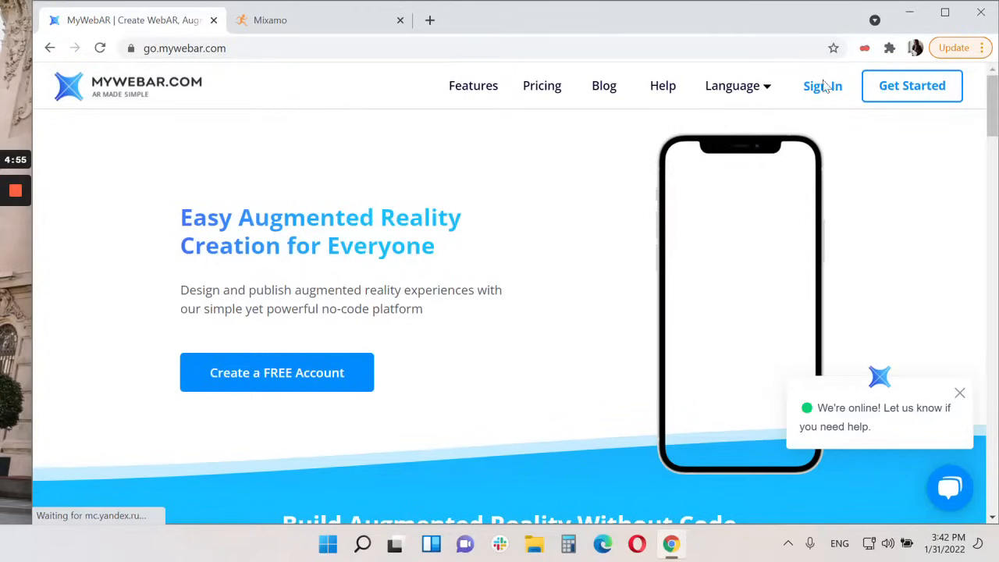
- Sign in to MyWebAR from the homepage to reach the projects dashboard
click(822, 86)
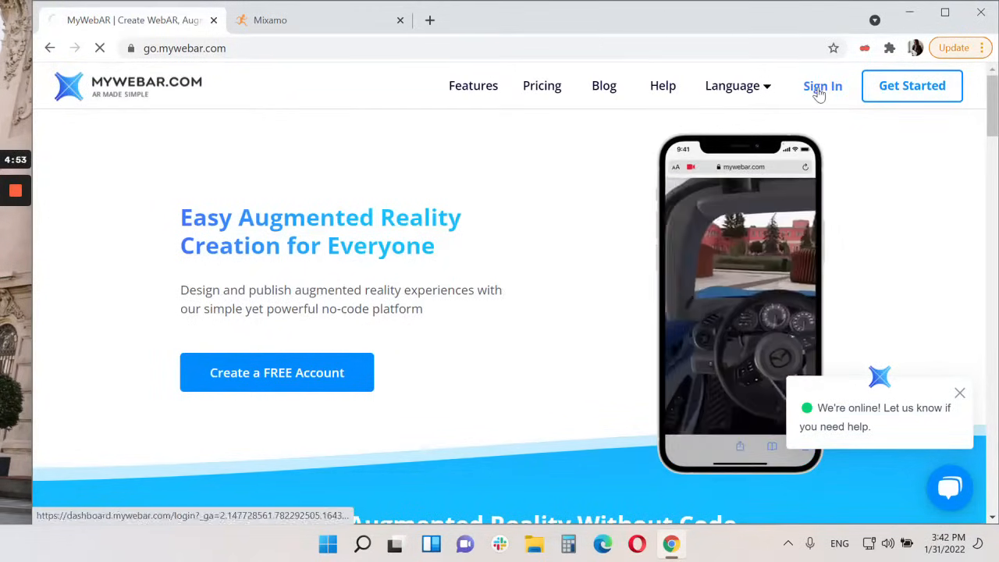
click(822, 86)
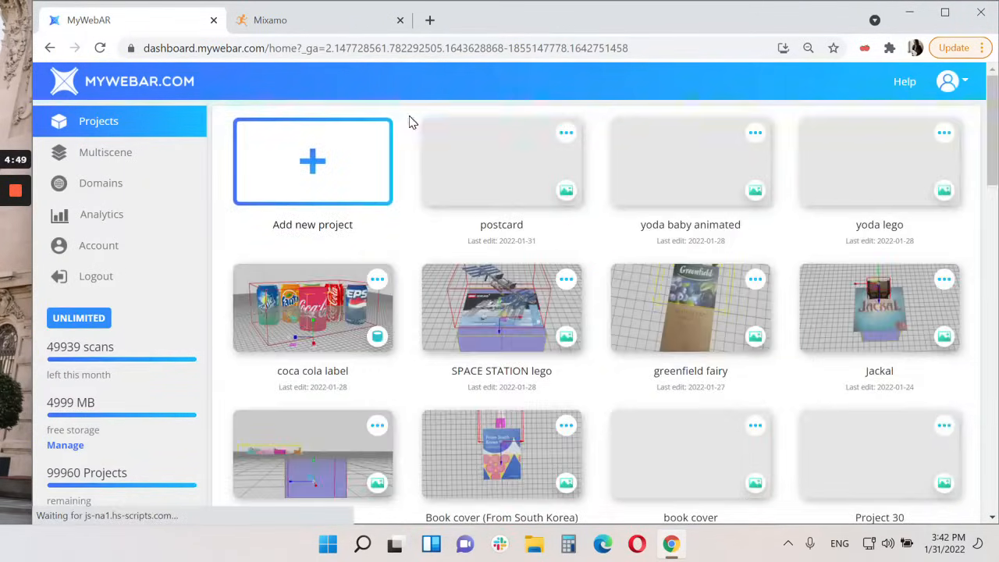
- Create the 'Immersive book cover' image-tracking project using the book cover image from Downloads
click(312, 161)
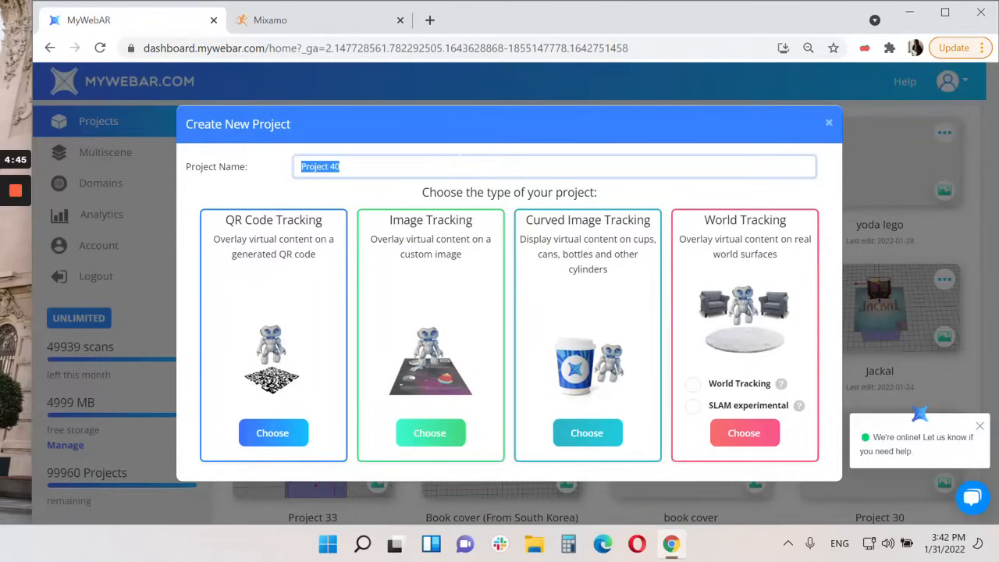
text(Immersive)
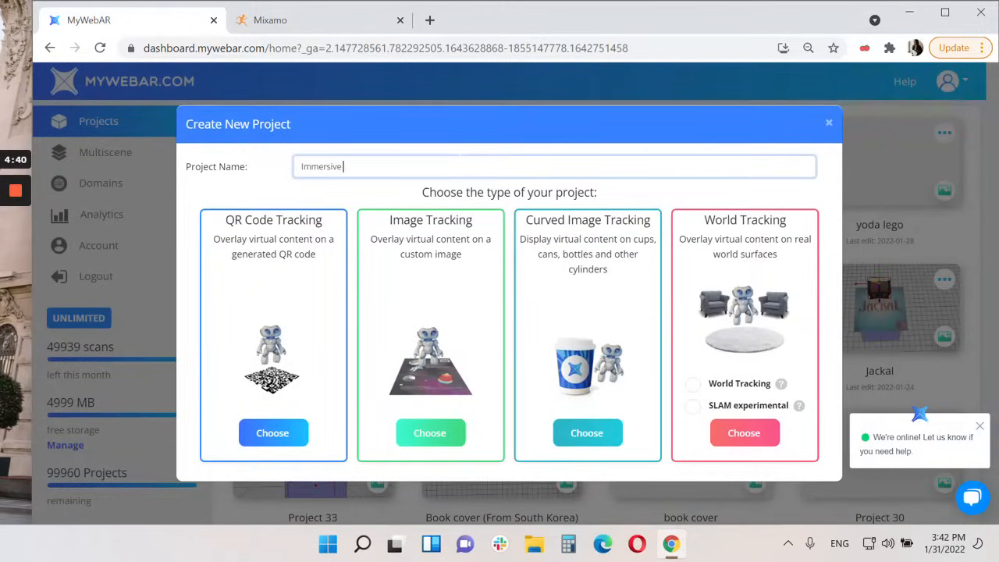
text(book cover)
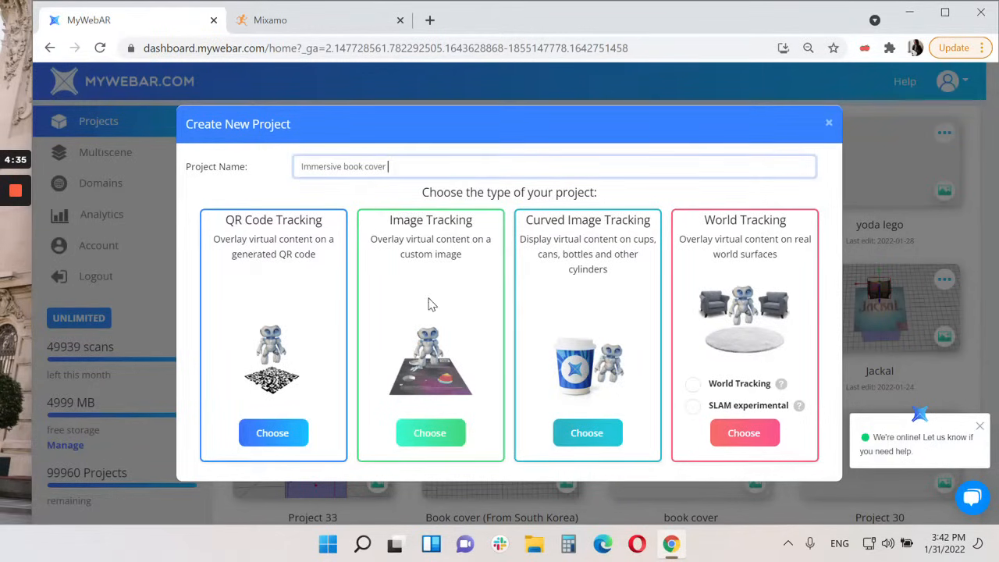
click(430, 432)
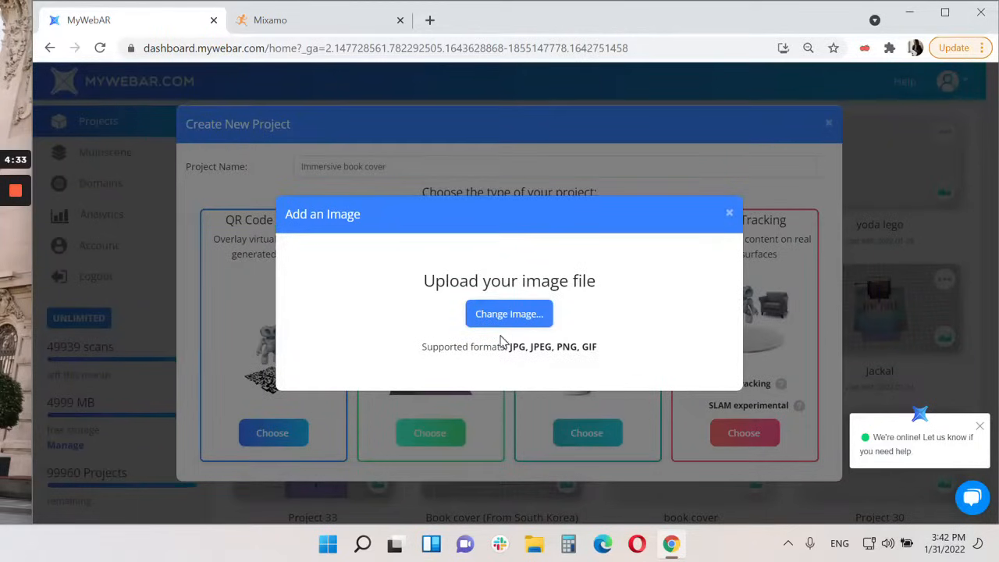
click(508, 313)
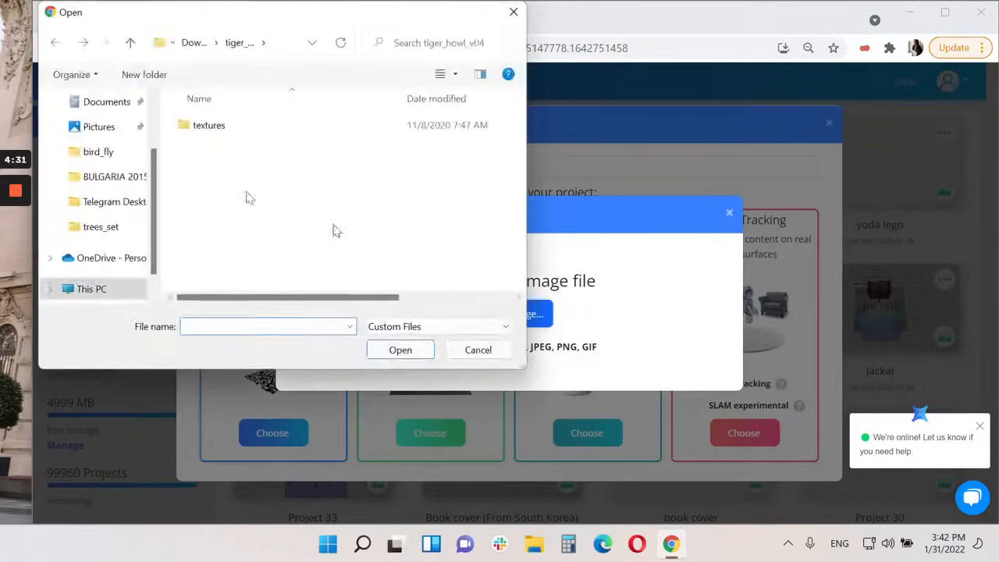
click(105, 157)
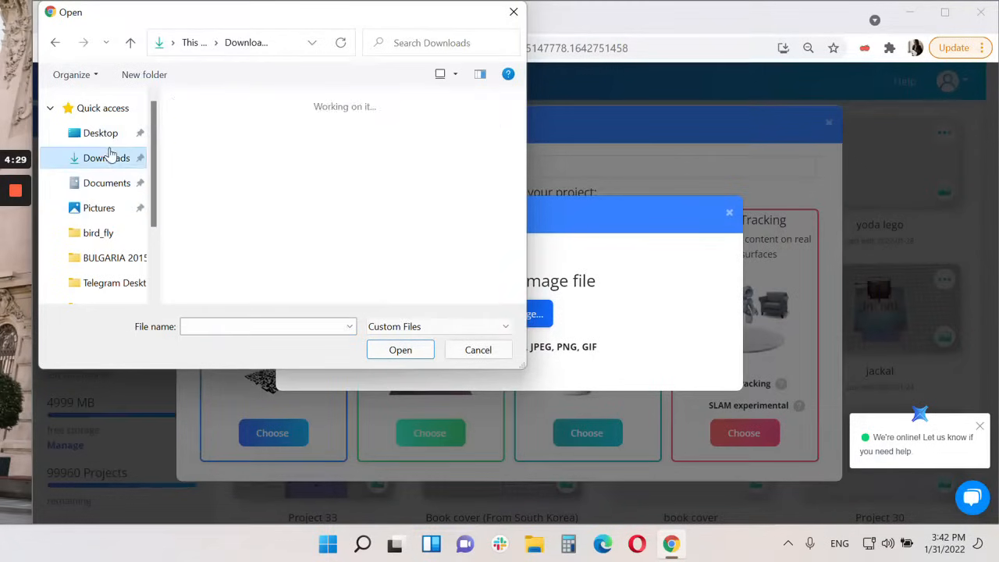
click(478, 350)
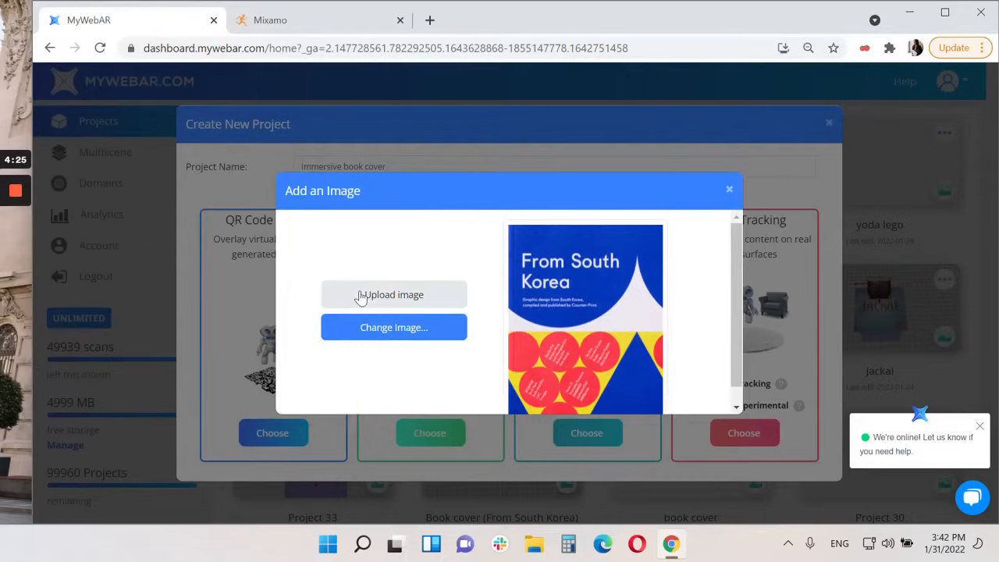
mouse_move(417, 295)
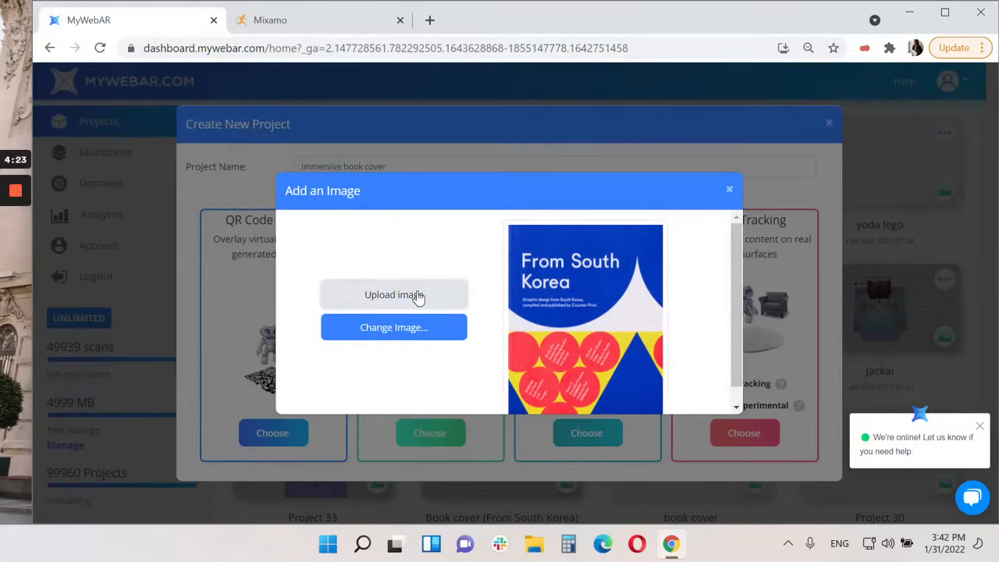
mouse_move(449, 301)
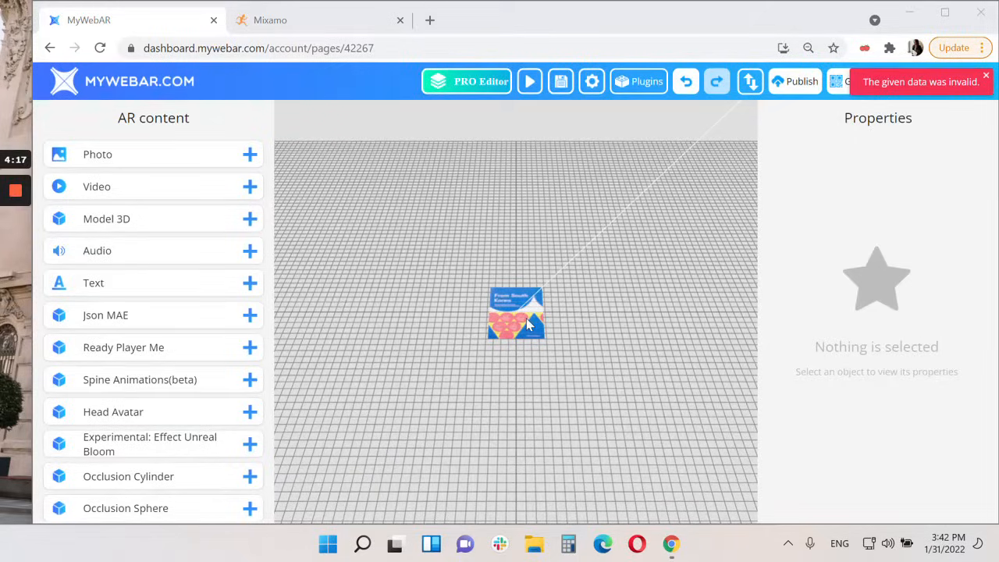
mouse_move(508, 368)
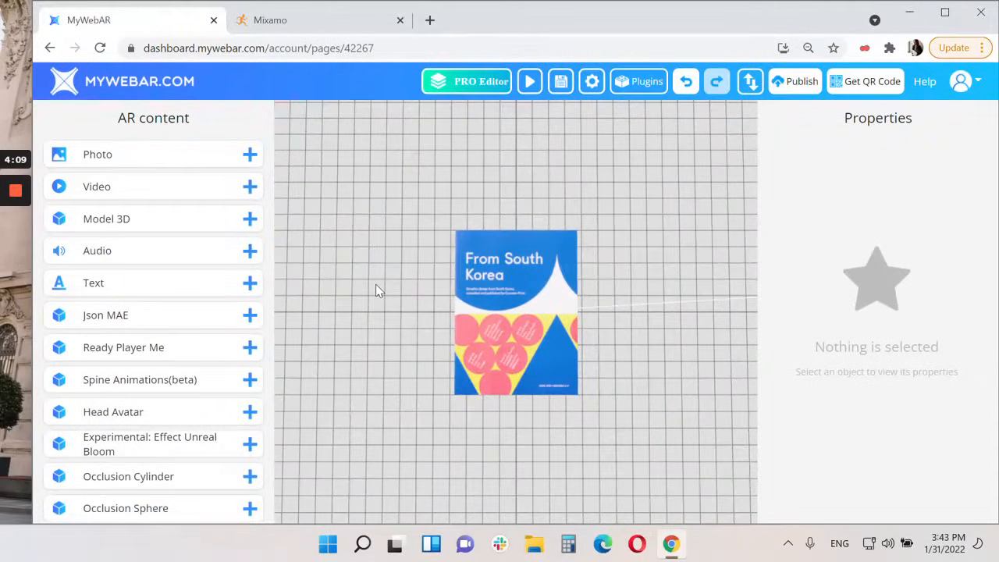
mouse_move(460, 318)
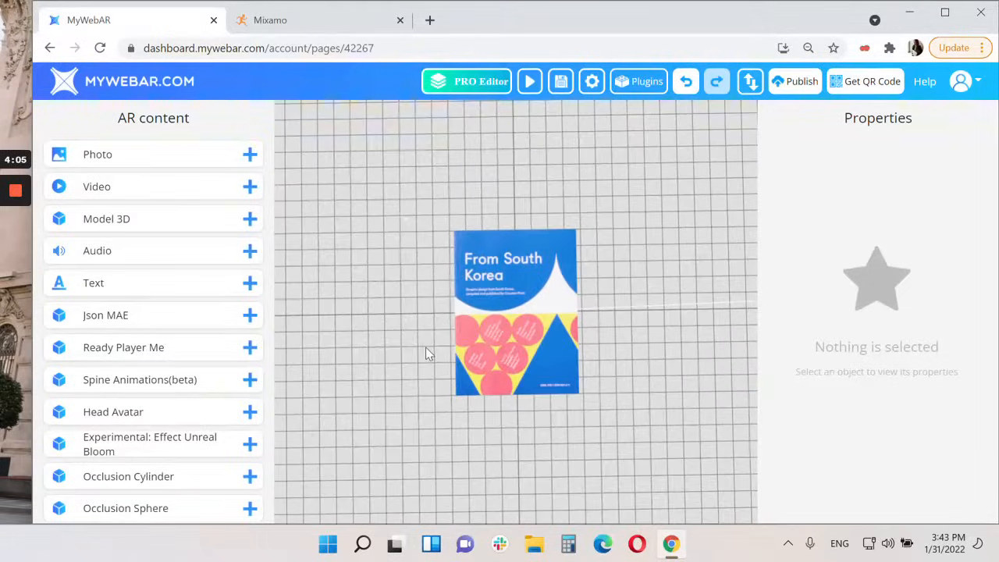
click(312, 20)
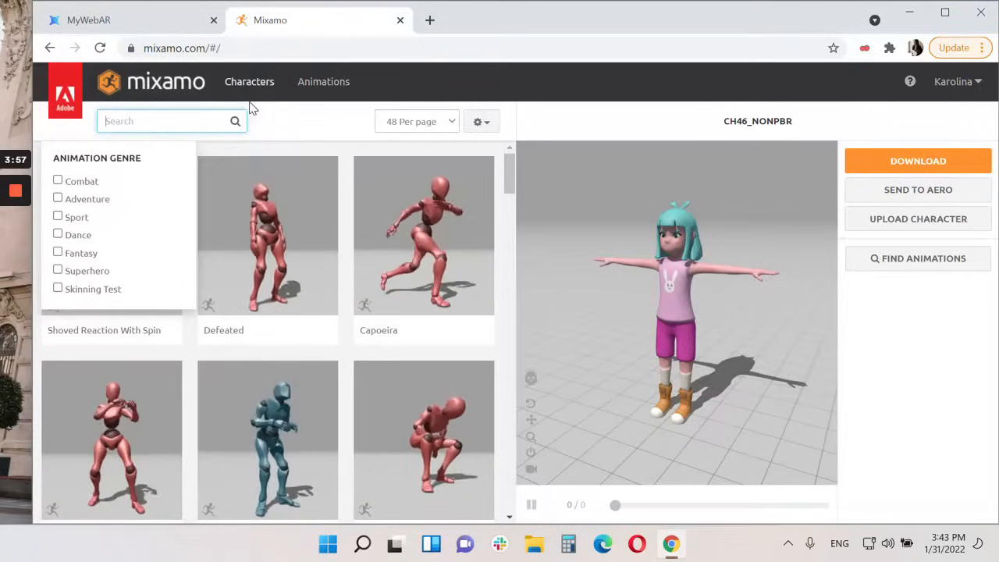
- Check Mixamo's Characters page, then switch to the Animations library
click(249, 82)
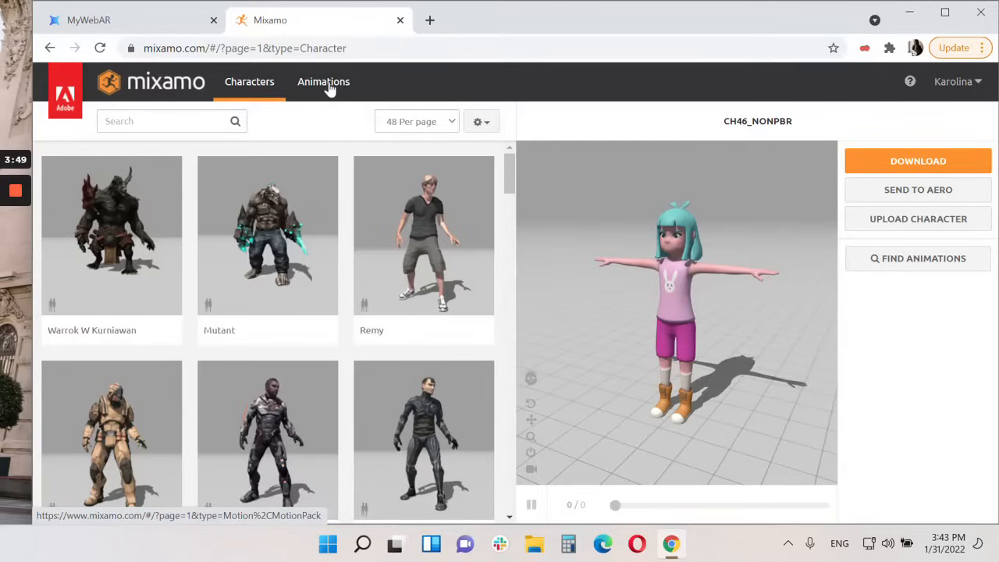
mouse_move(589, 334)
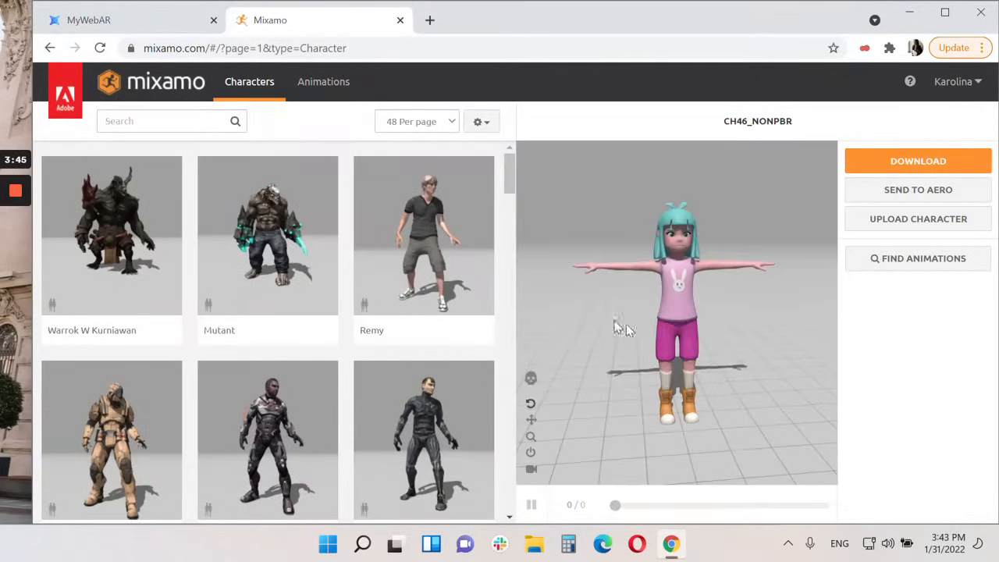
click(323, 81)
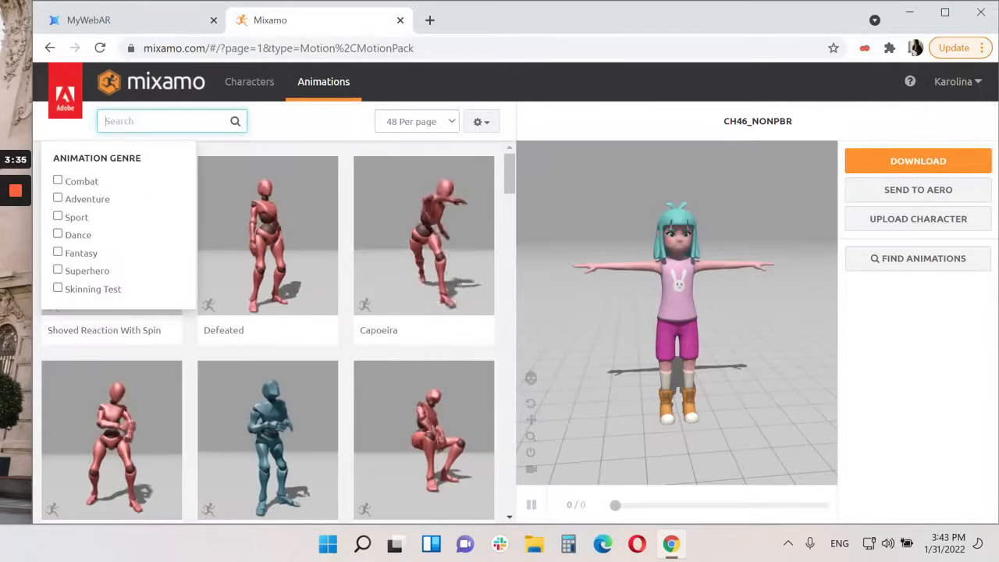
- Search Mixamo for 'sitting' animations and apply Sitting Clap instead of Sitting Talking
text(sitting)
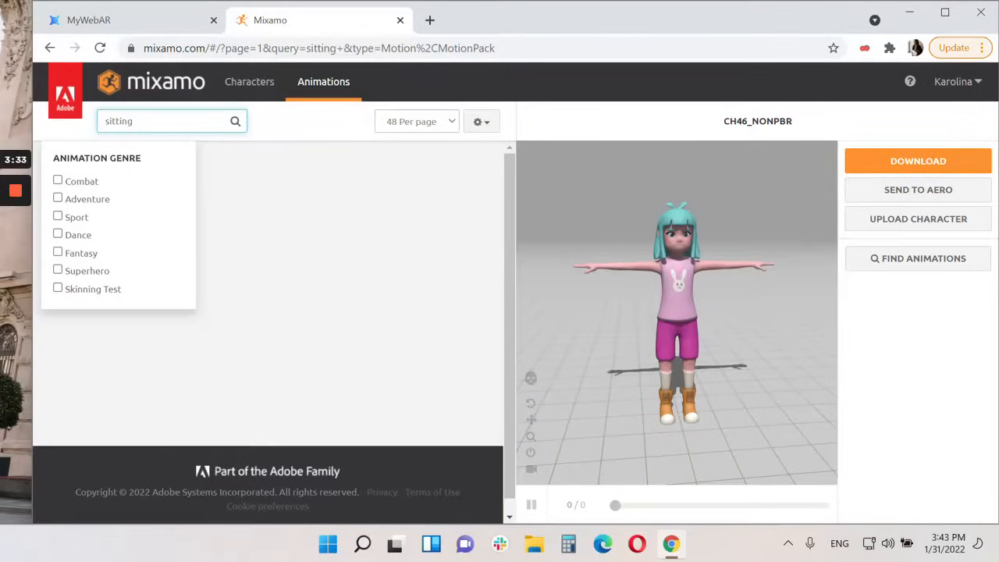
click(235, 121)
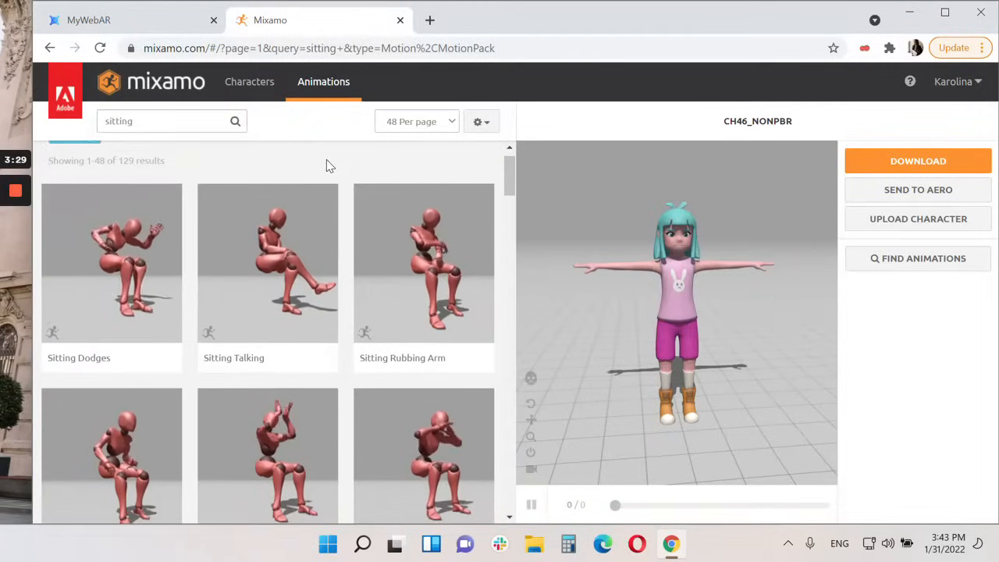
click(268, 256)
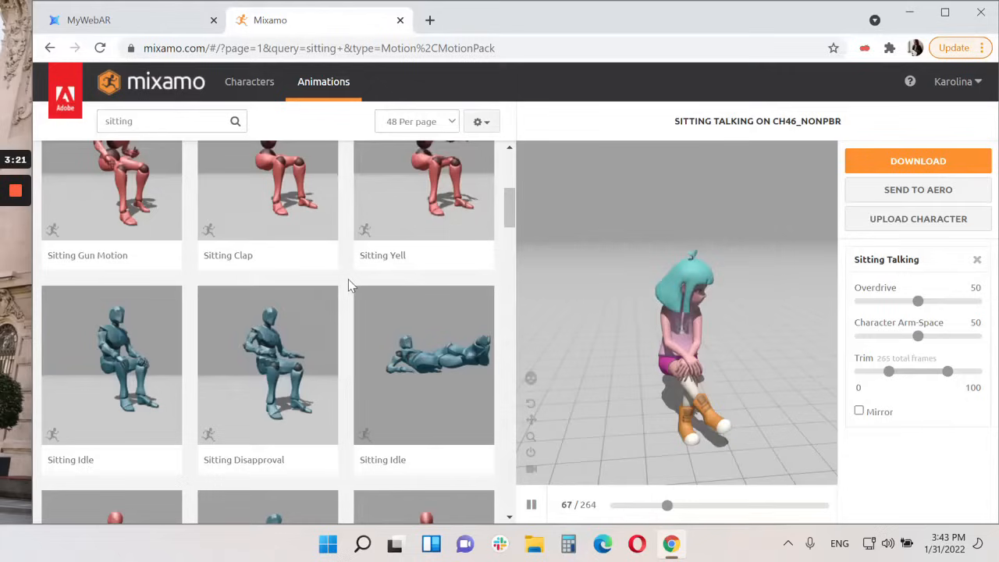
scroll(down, 3)
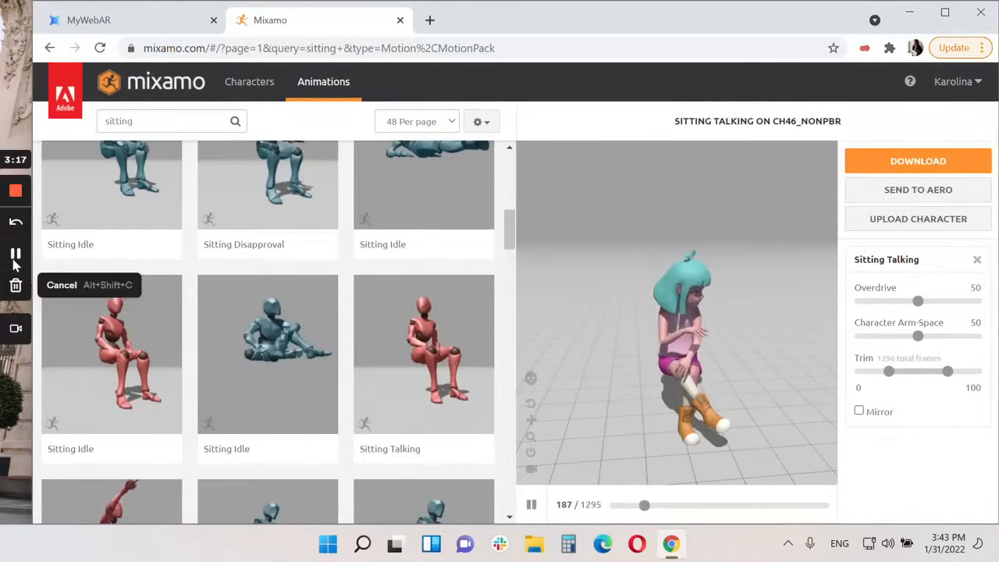
scroll(down, 3)
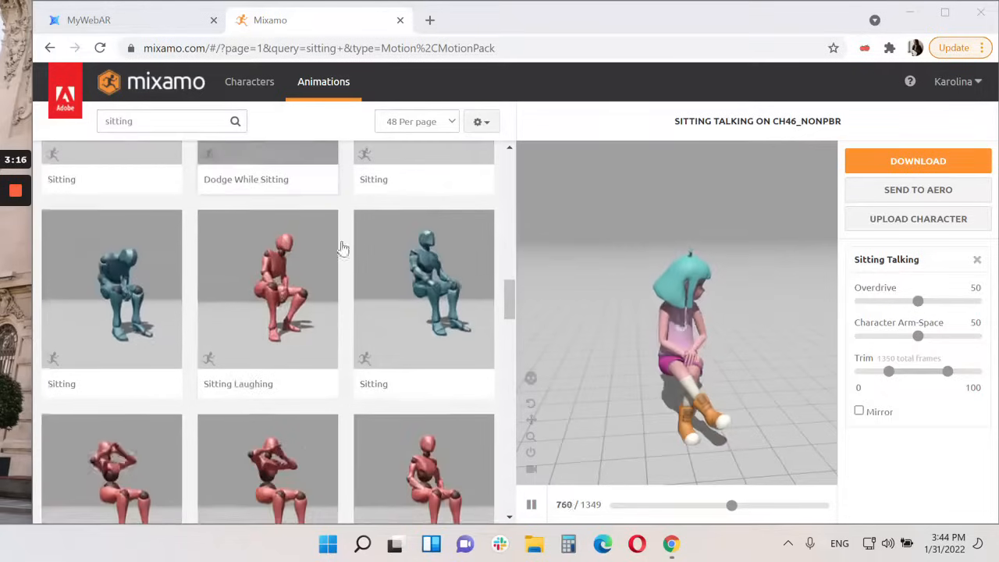
scroll(down, 3)
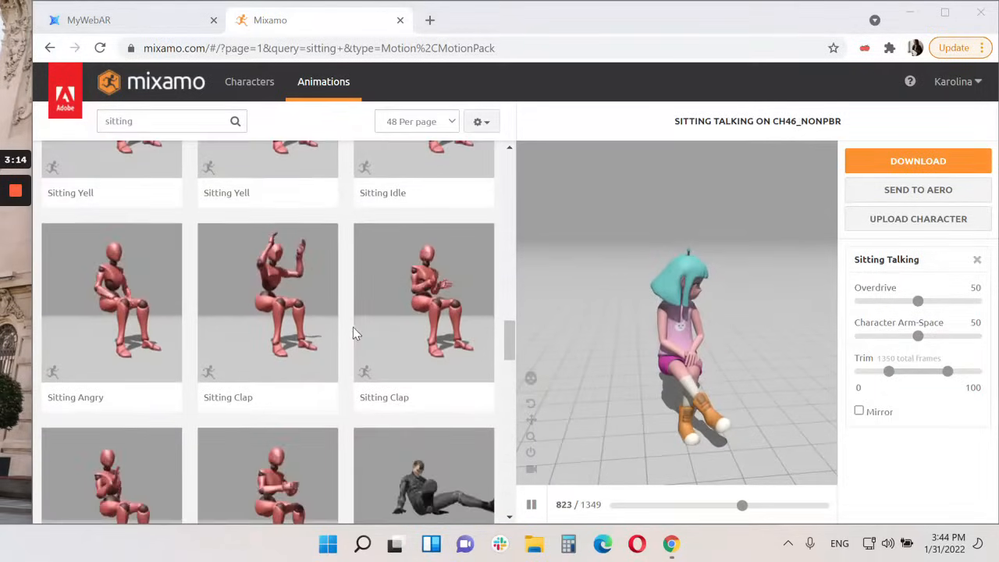
click(424, 302)
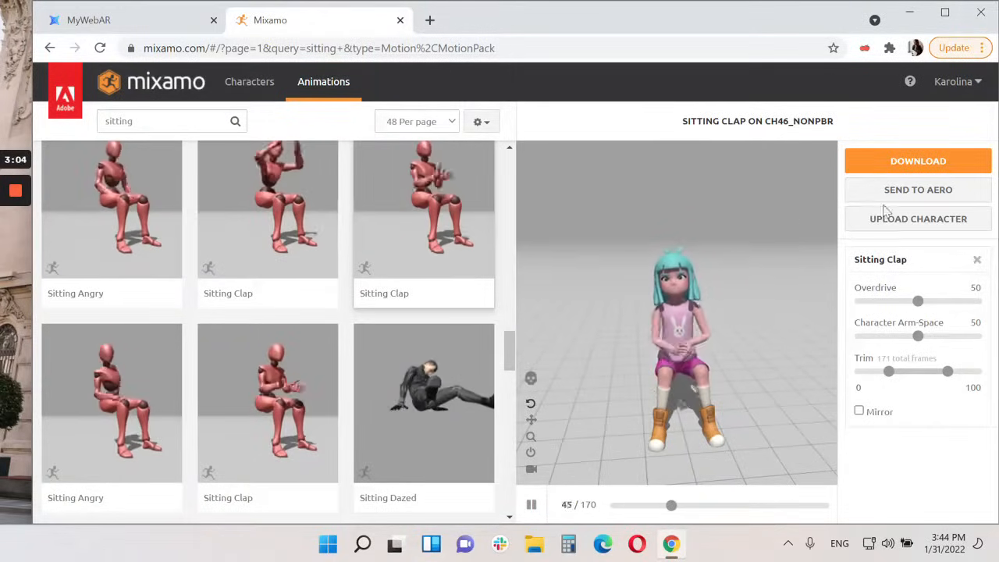
- Download Sitting Clap as FBX Binary With Skin and return to the MyWebAR project
click(918, 219)
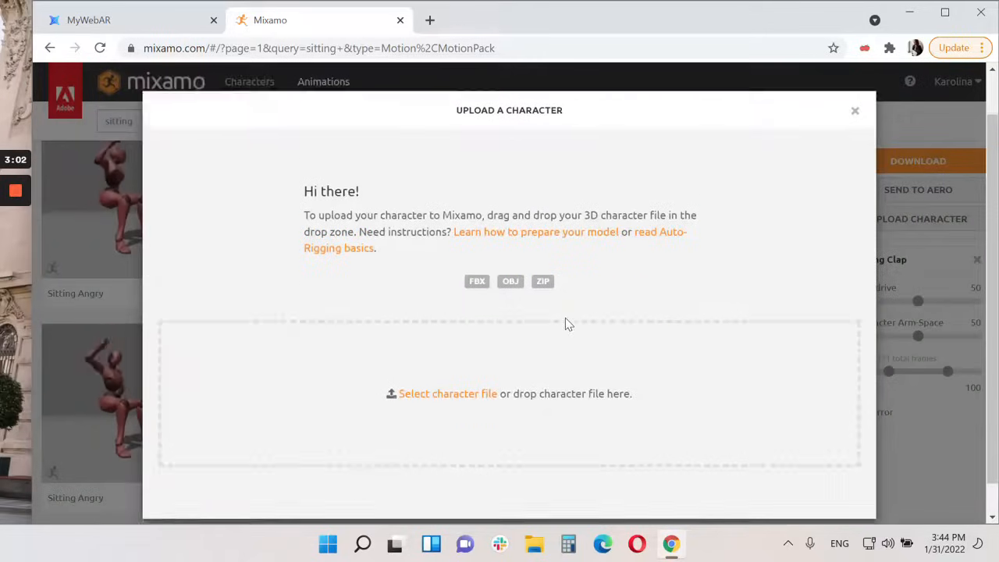
click(855, 110)
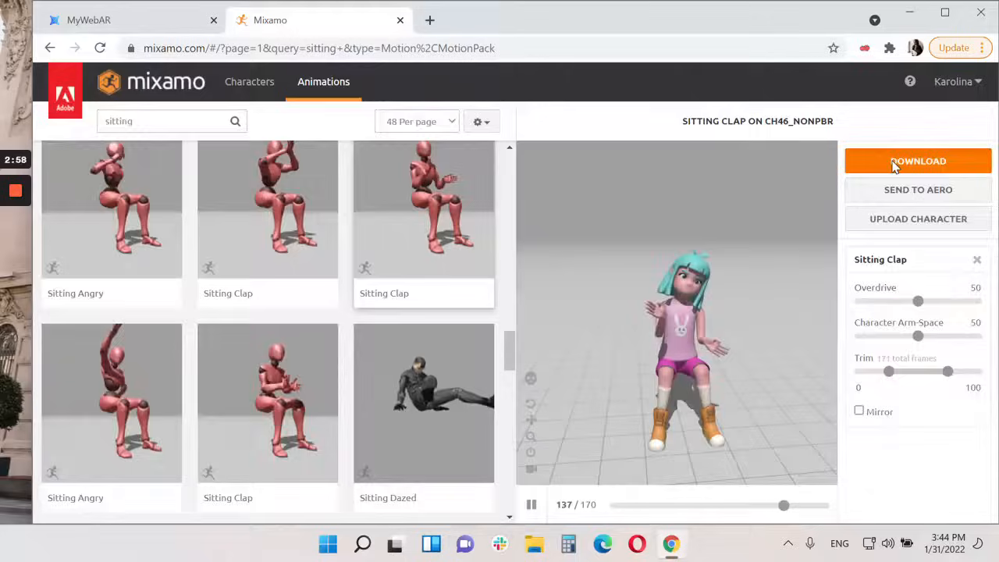
click(918, 161)
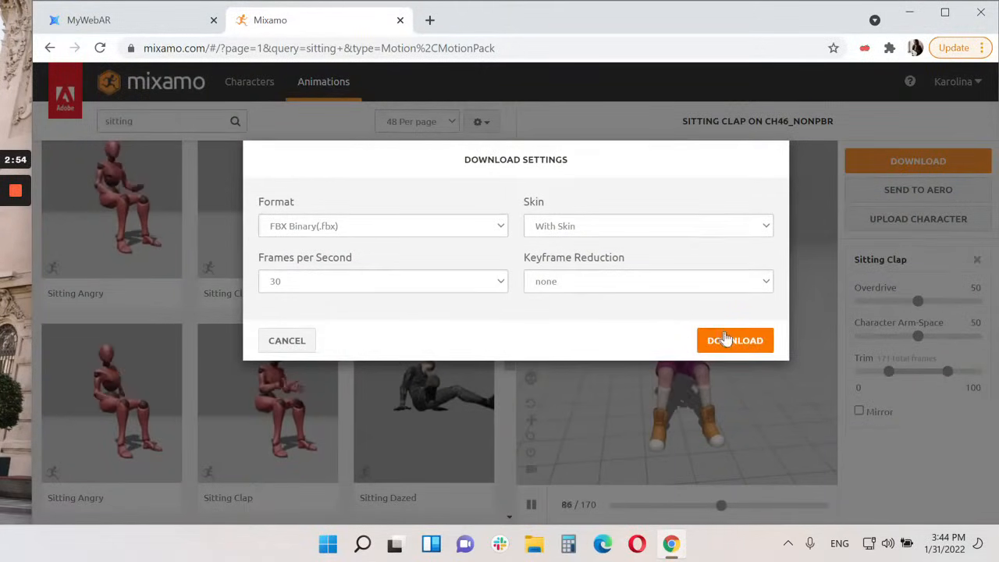
click(735, 340)
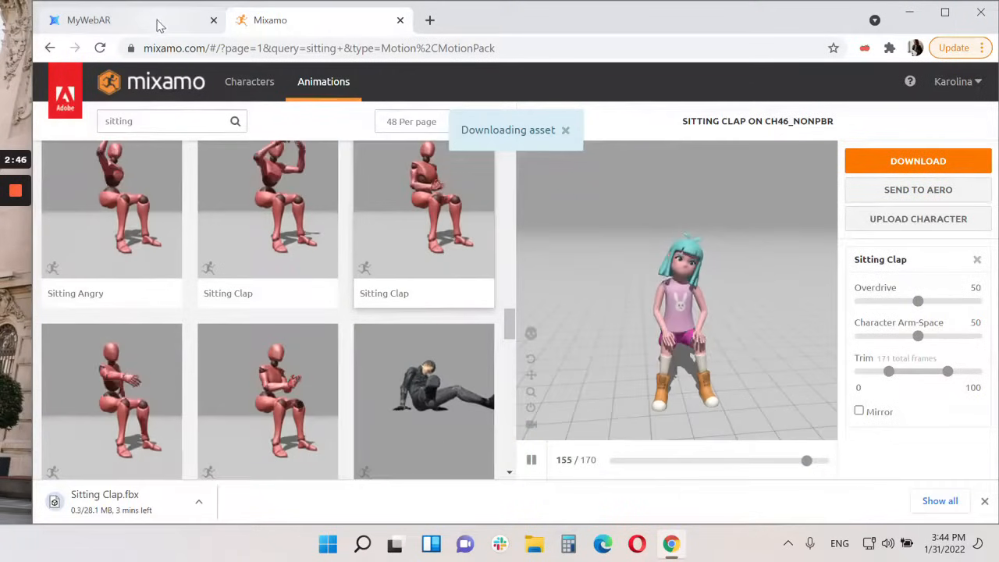
click(88, 19)
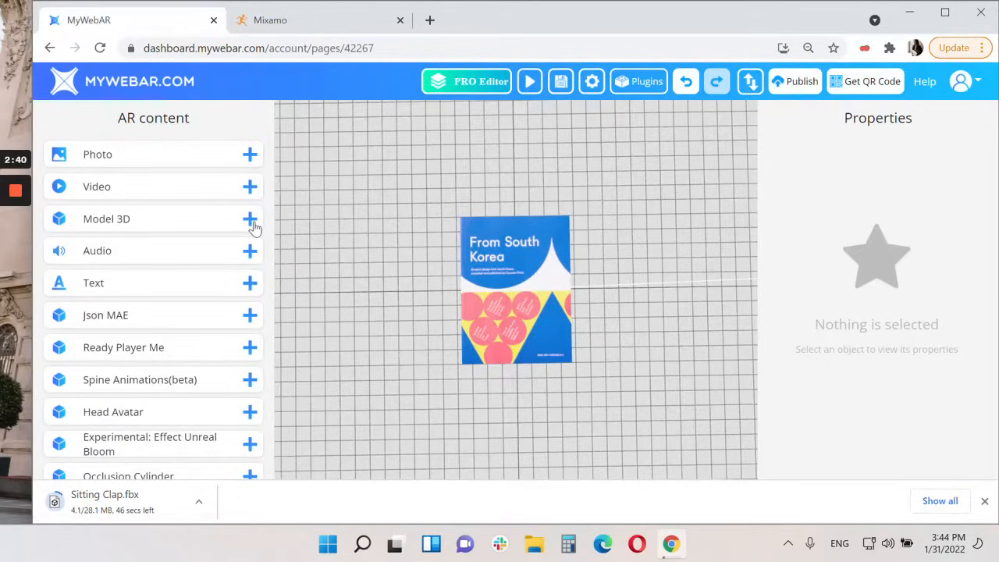
- Upload the Sitting Clap FBX from Downloads as a 3D model and place it in the scene
click(250, 220)
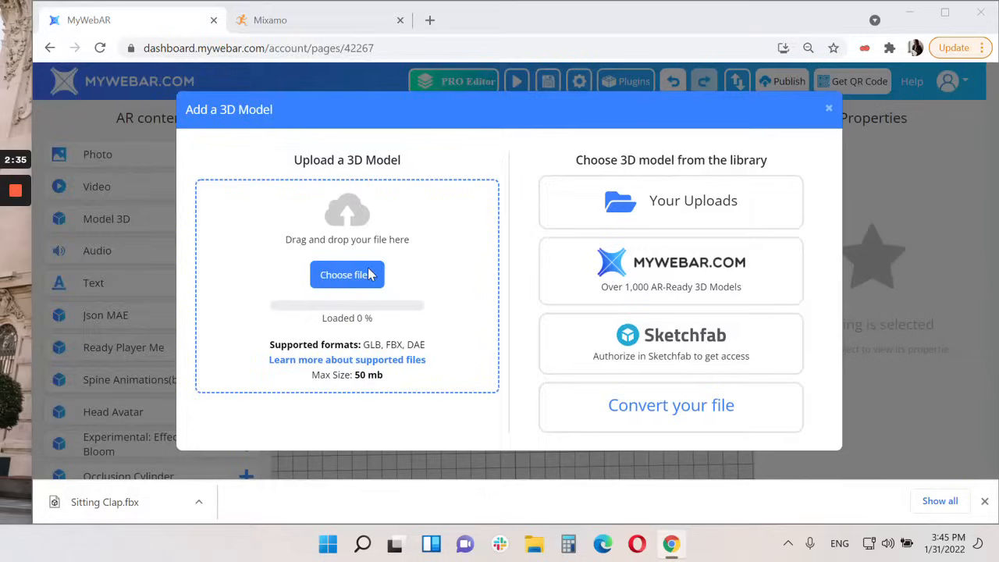
click(346, 274)
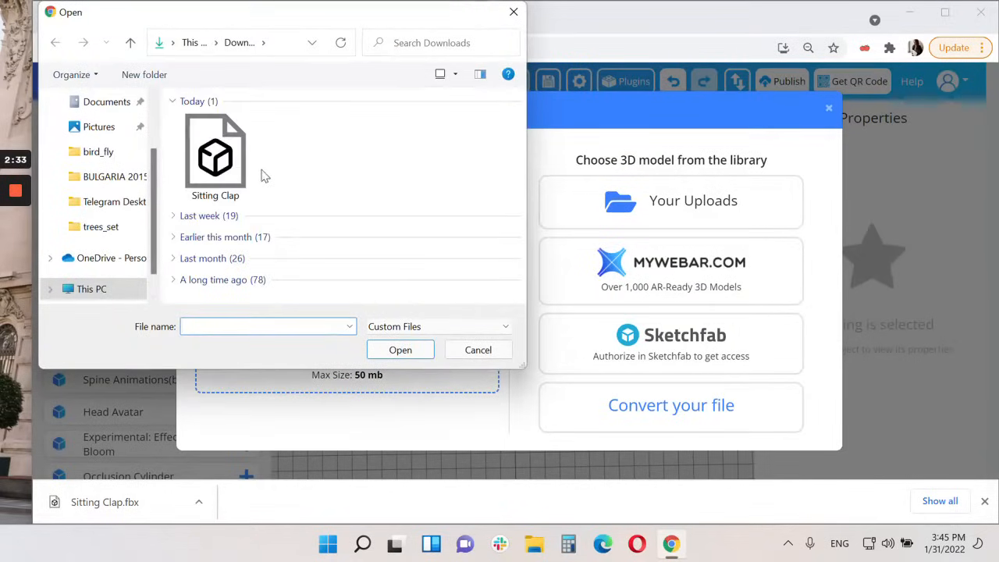
click(214, 152)
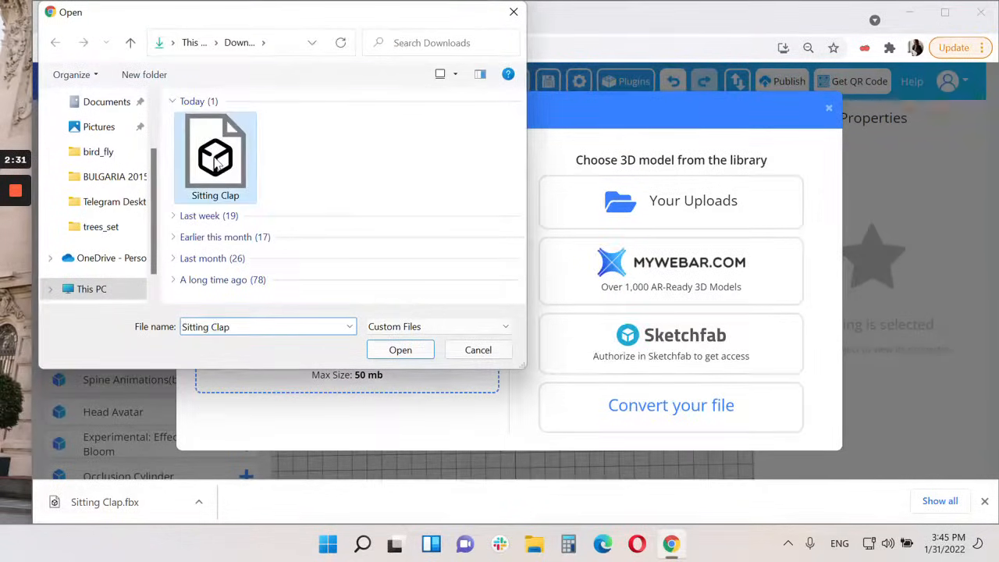
click(400, 349)
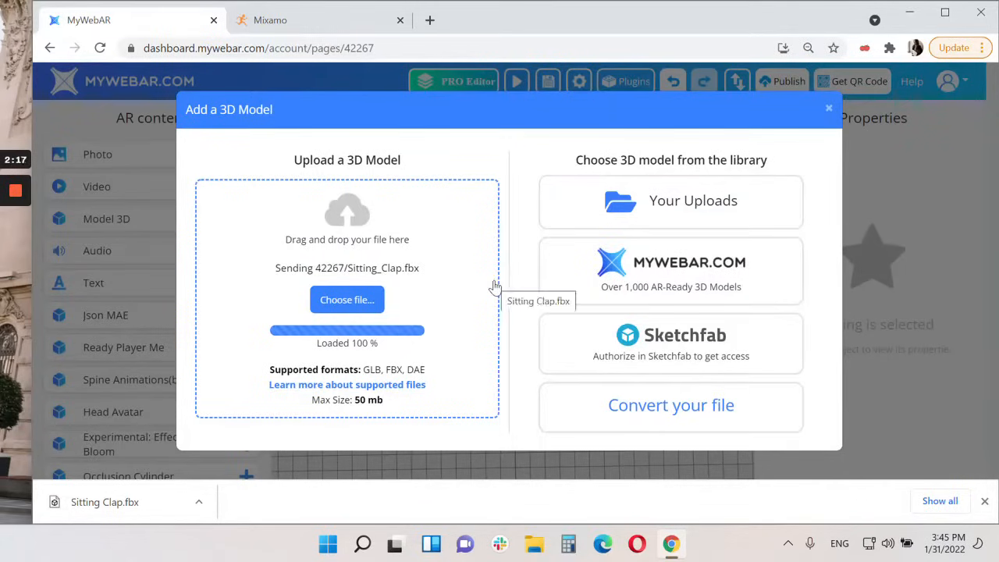
mouse_move(4, 261)
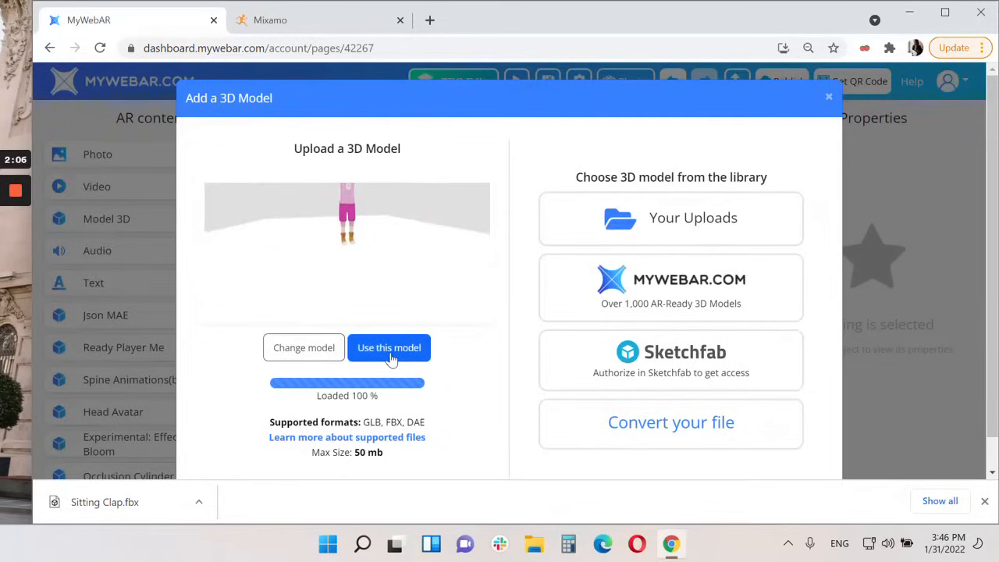
click(389, 347)
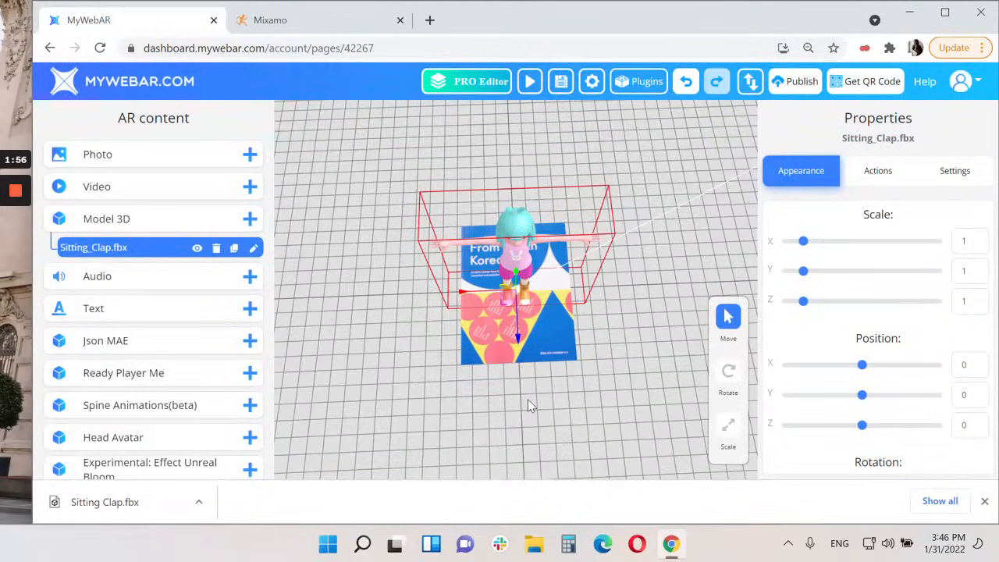
mouse_move(697, 353)
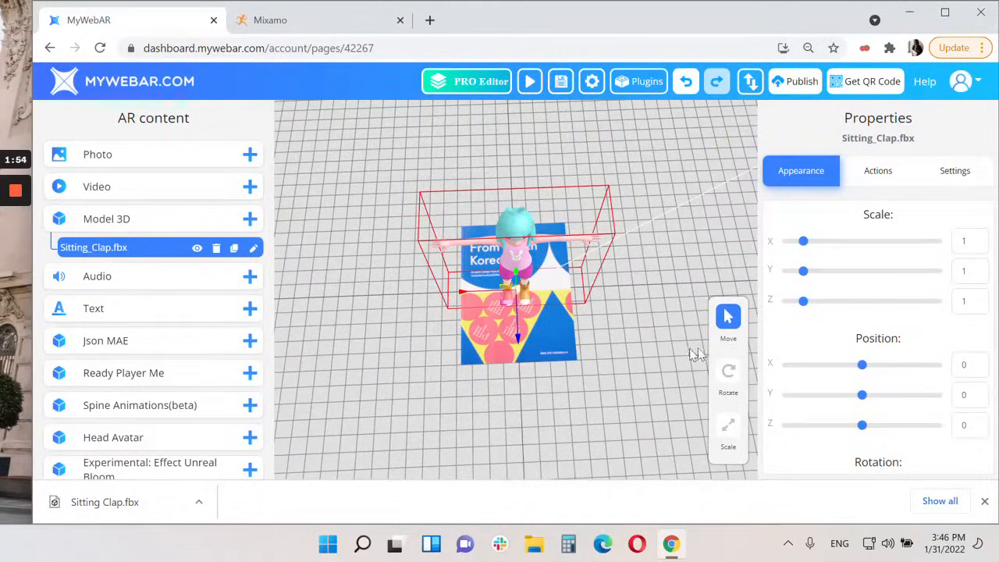
- Rotate the girl model -90 on X and set its position to Y 0.08, Z -0.1
click(728, 370)
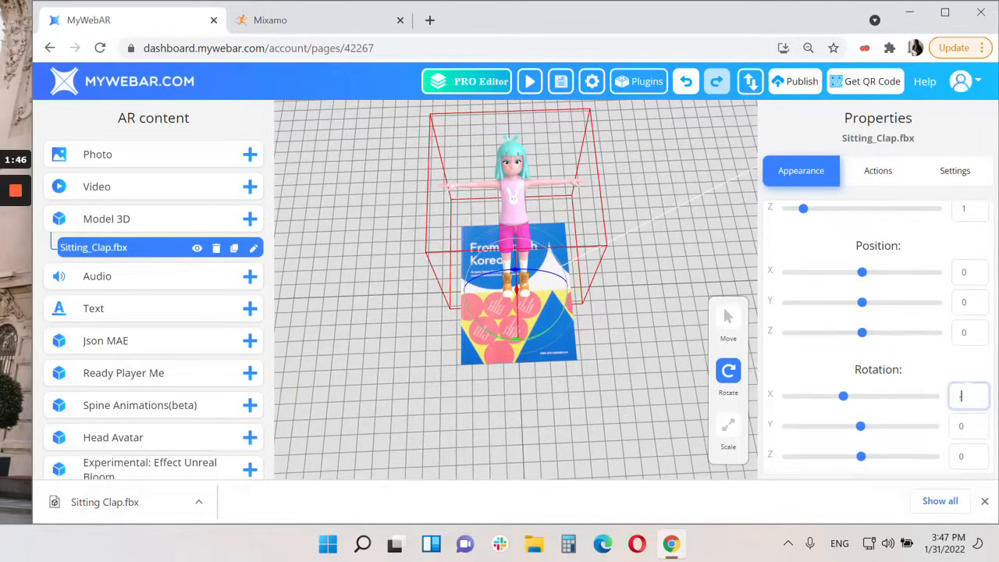
text(-90)
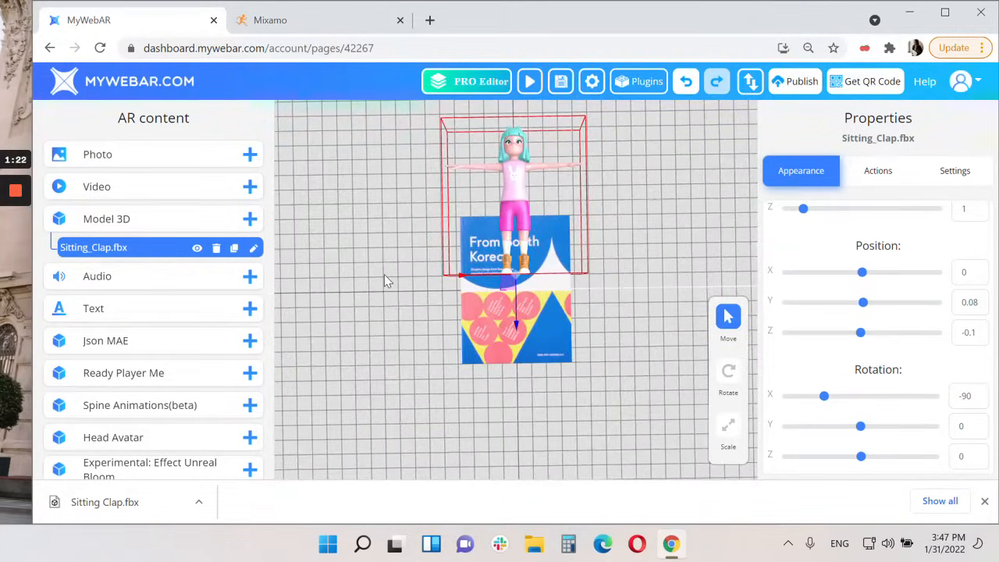
scroll(down, 3)
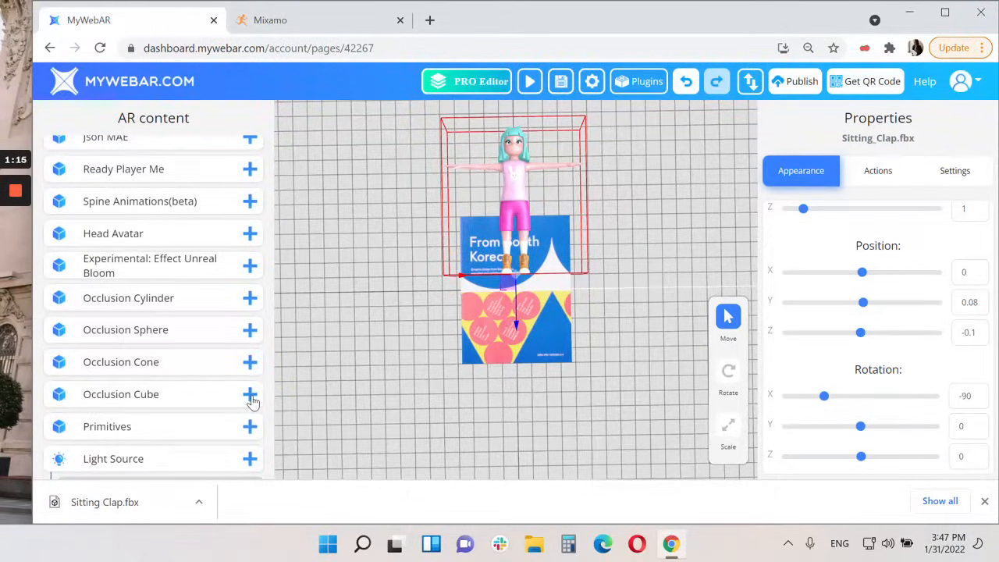
- Add an occlusion cube over the book cover, lowered to Y about -0.53
click(249, 394)
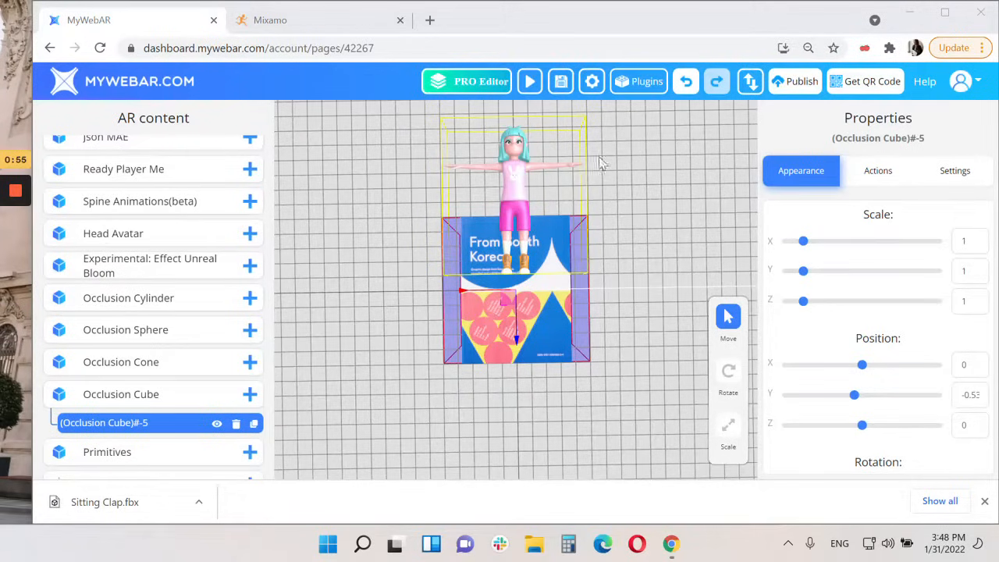
mouse_move(644, 189)
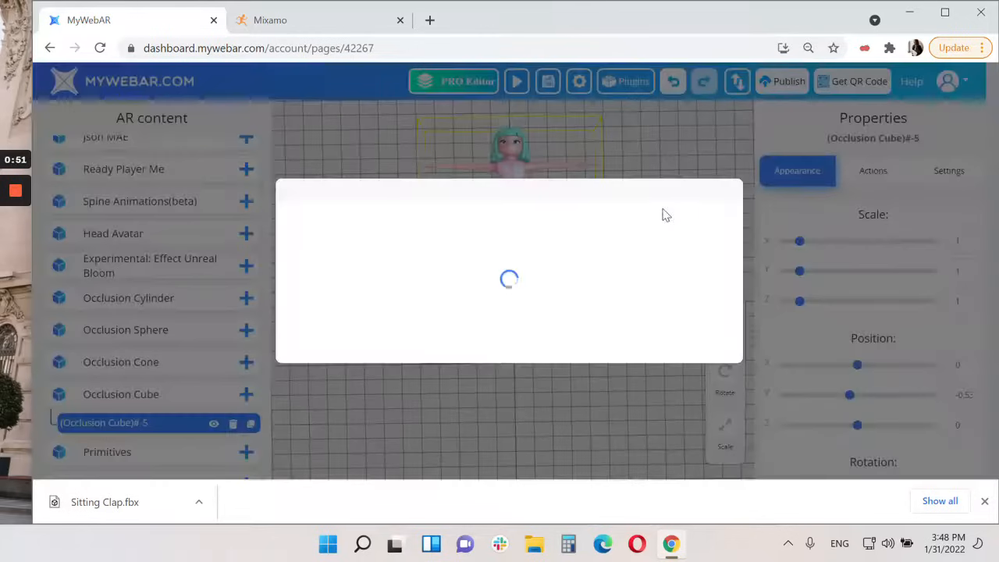
mouse_move(721, 171)
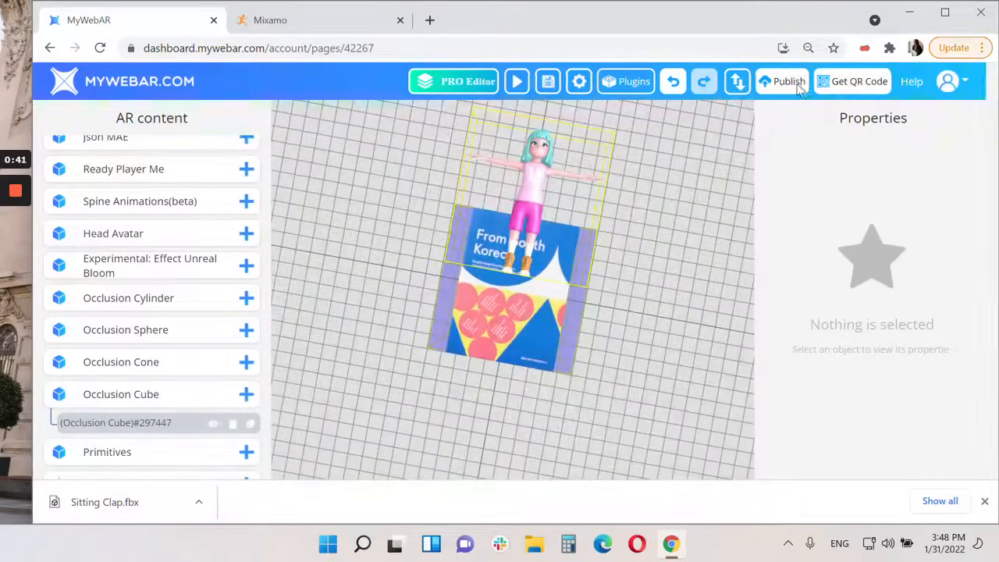
- Publish the AR experience live, showing its QR code and share links
click(788, 81)
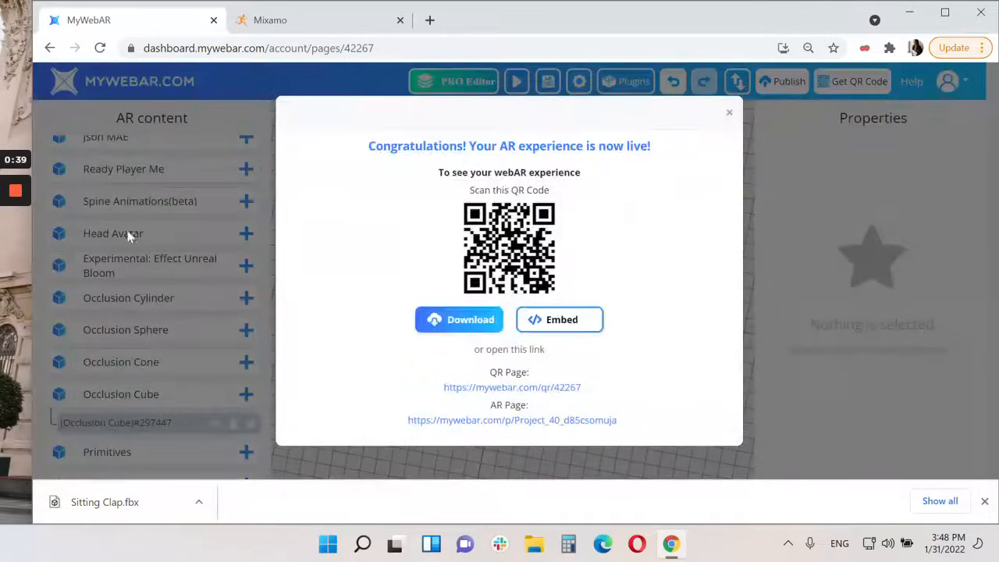